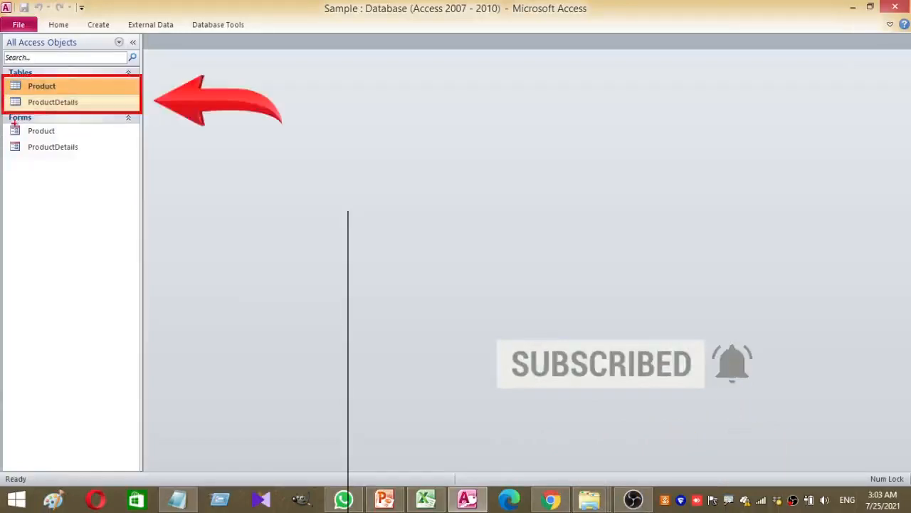
Open the Product form as a datasheet from the Navigation Pane
left_click(40, 131)
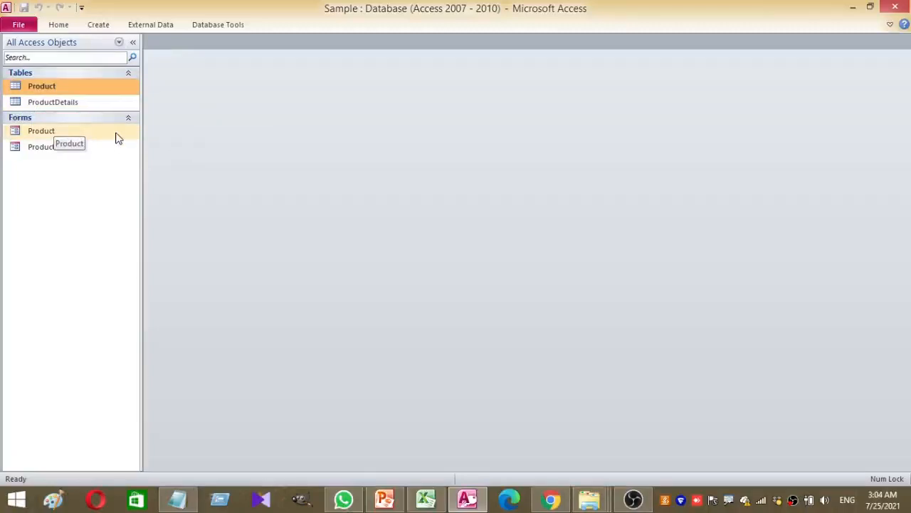
double_click(40, 131)
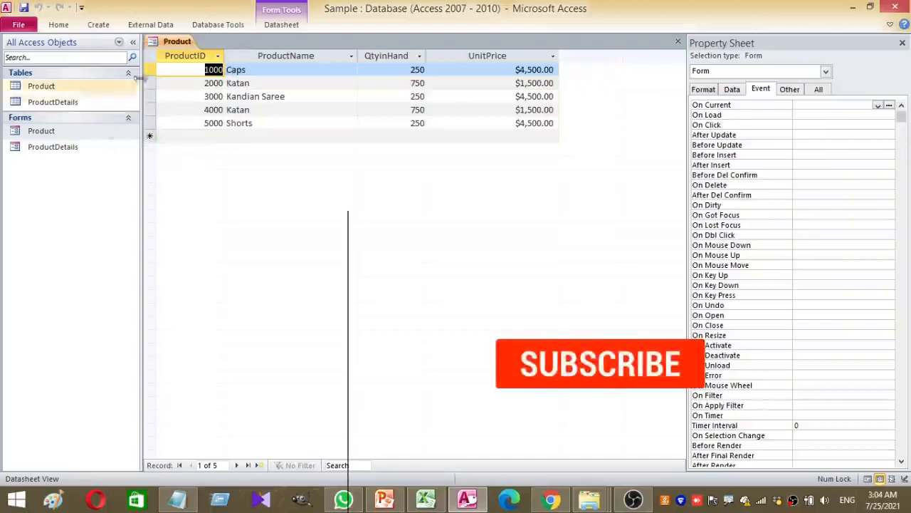
Set the ProductID column's Is Hyperlink property to Yes
left_click(185, 56)
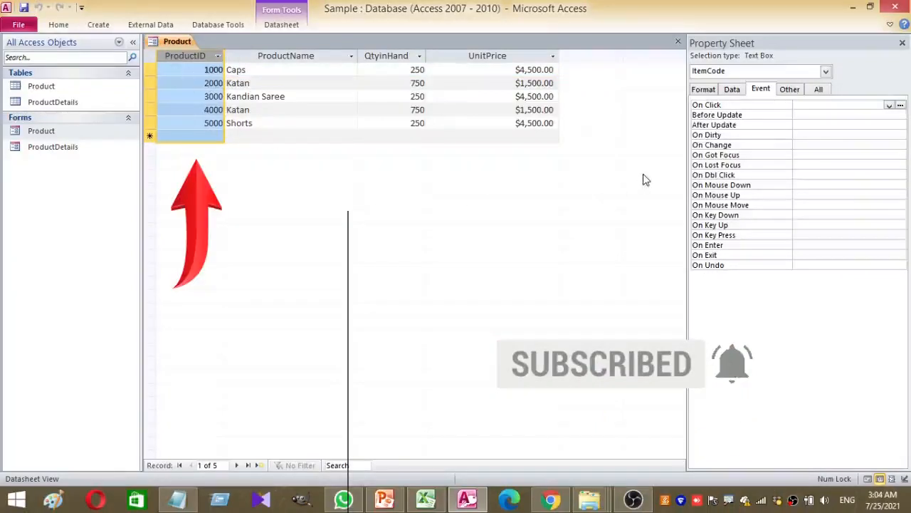
left_click(704, 88)
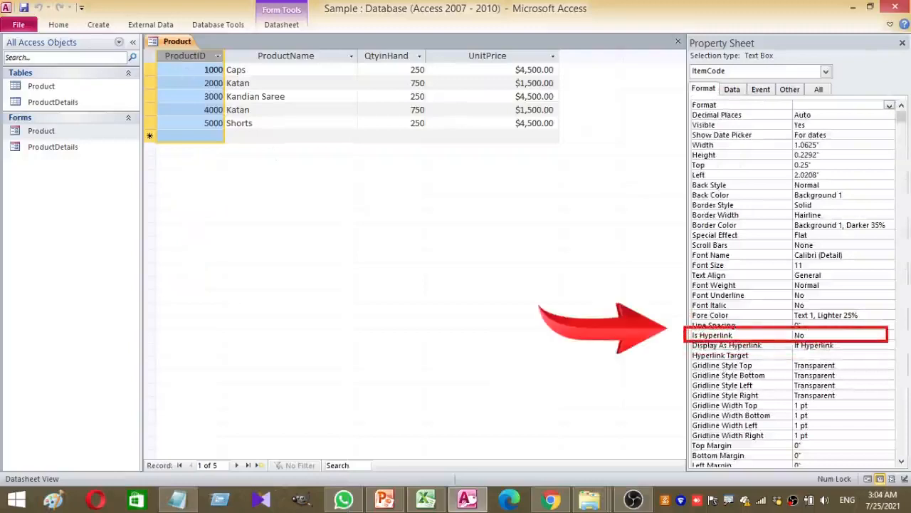
left_click(888, 335)
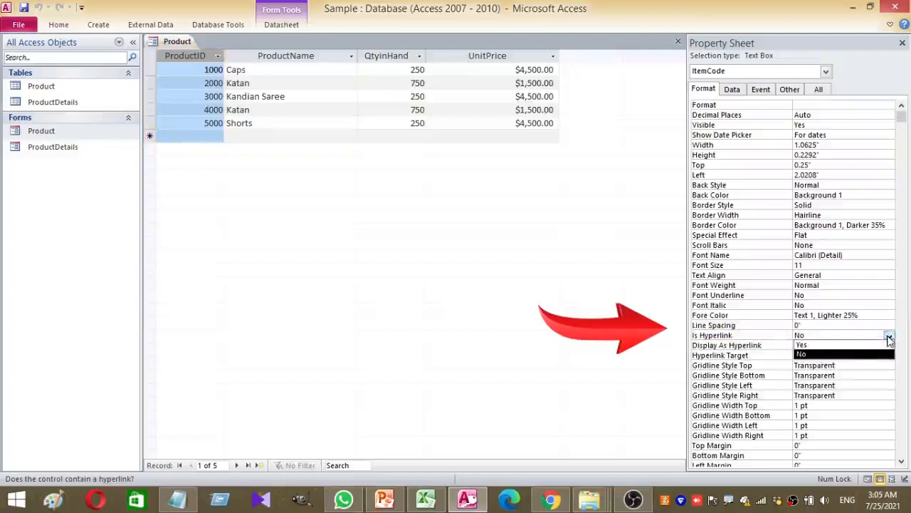
left_click(802, 345)
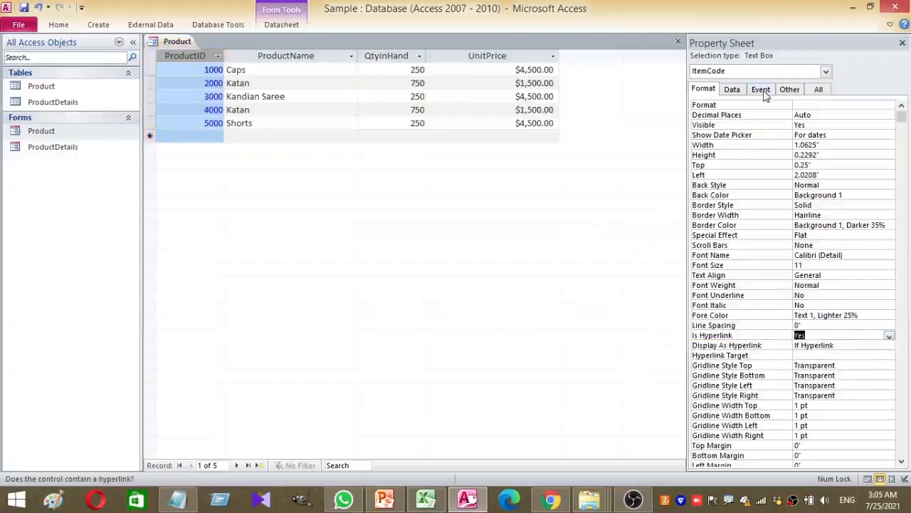
Start a Macro Builder macro for the ItemCode field's On Click event
left_click(761, 89)
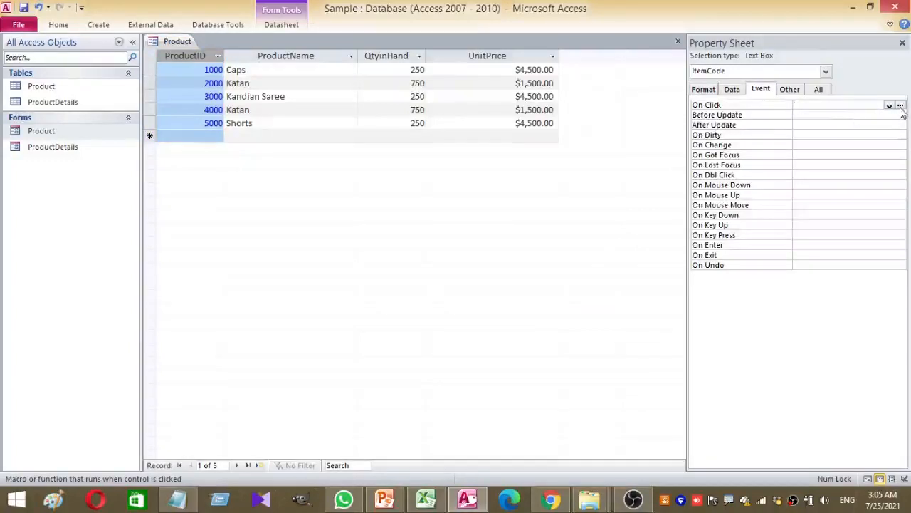
left_click(840, 106)
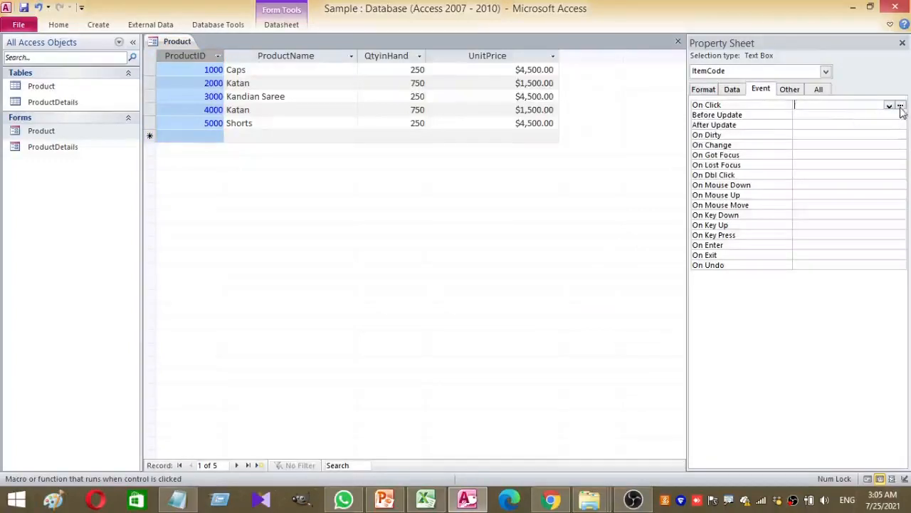
left_click(900, 105)
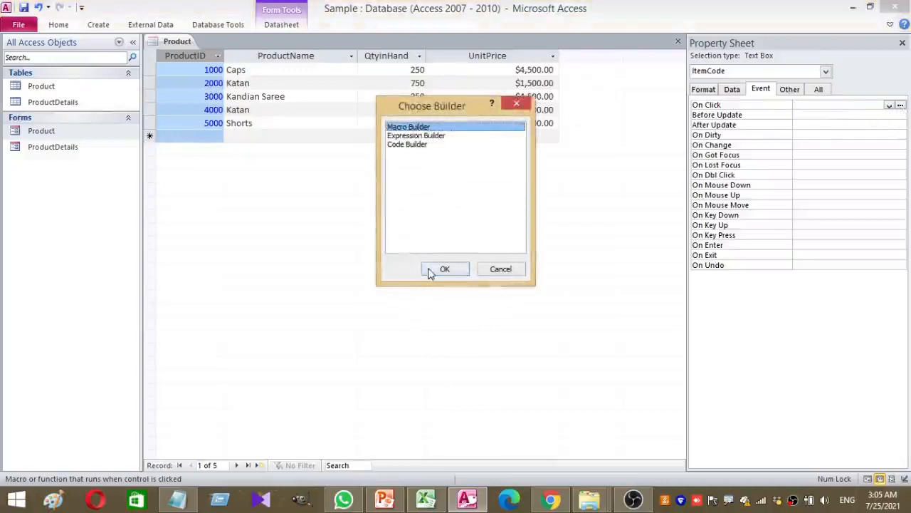
left_click(445, 268)
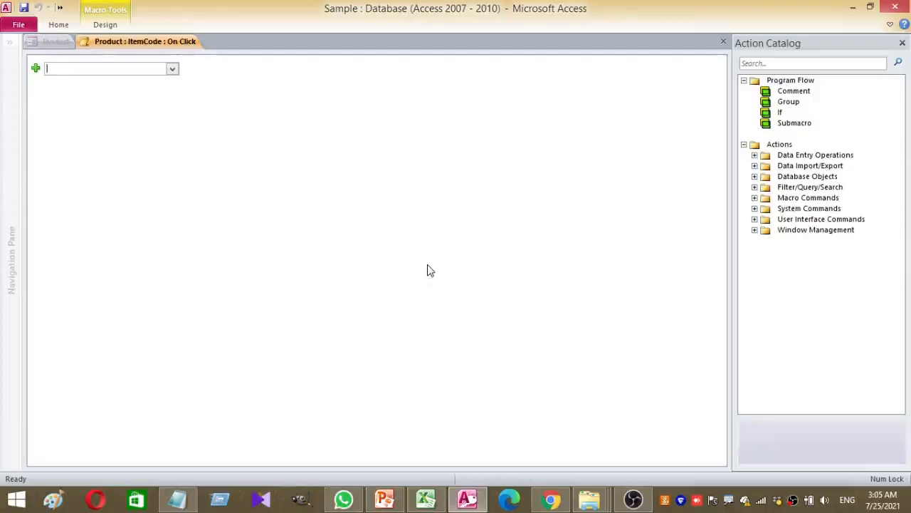
Add an OpenForm action that opens the ProductDetails form
left_click(171, 69)
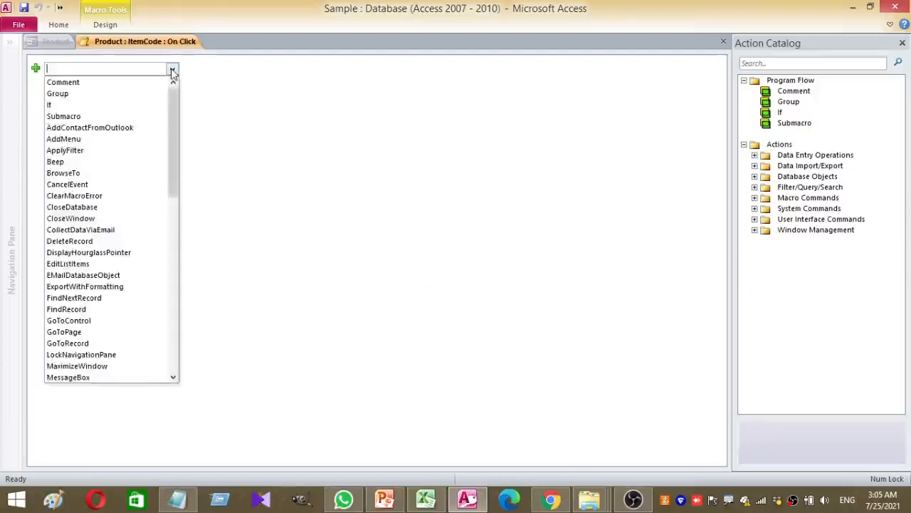
scroll("down", 3)
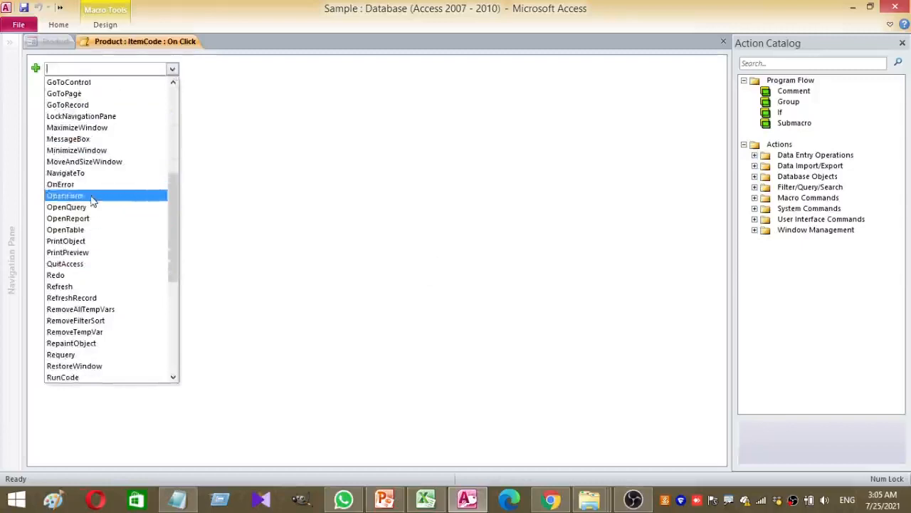
left_click(66, 196)
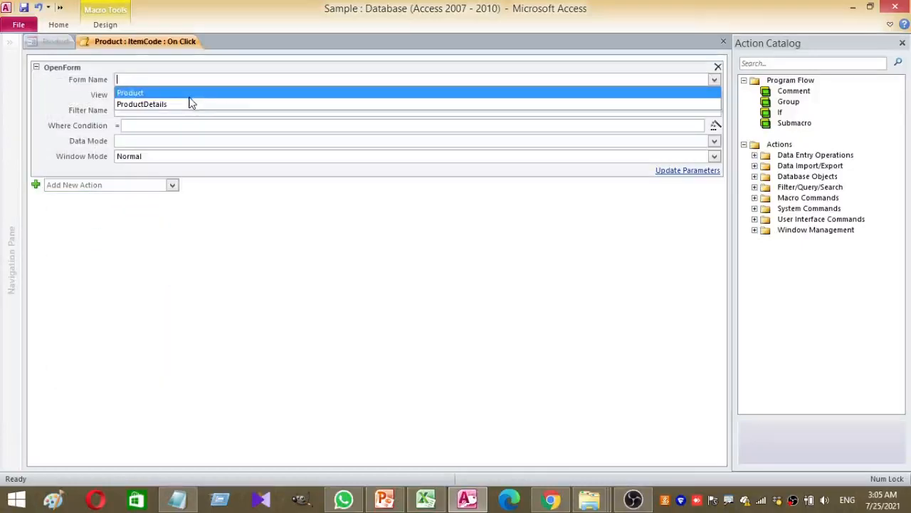
left_click(143, 104)
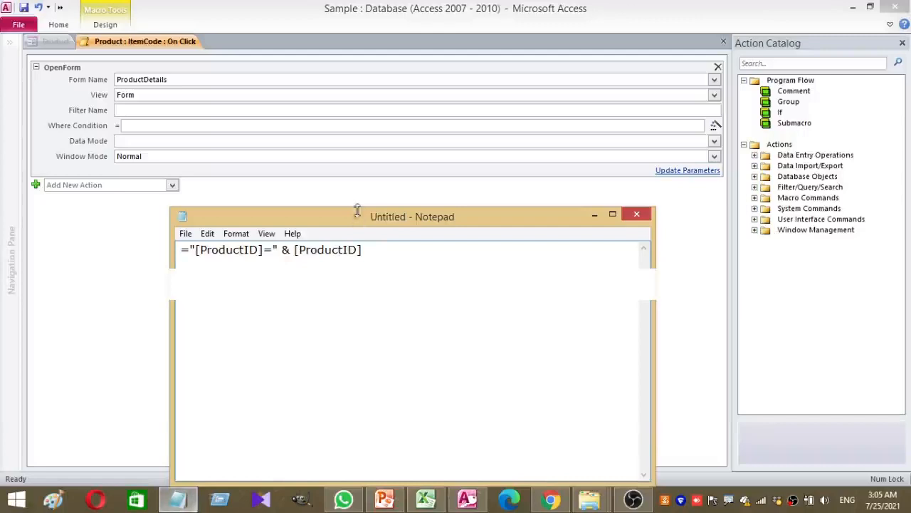
Copy the where-condition expression from the Notepad notes and put Notepad away
triple_click(270, 249)
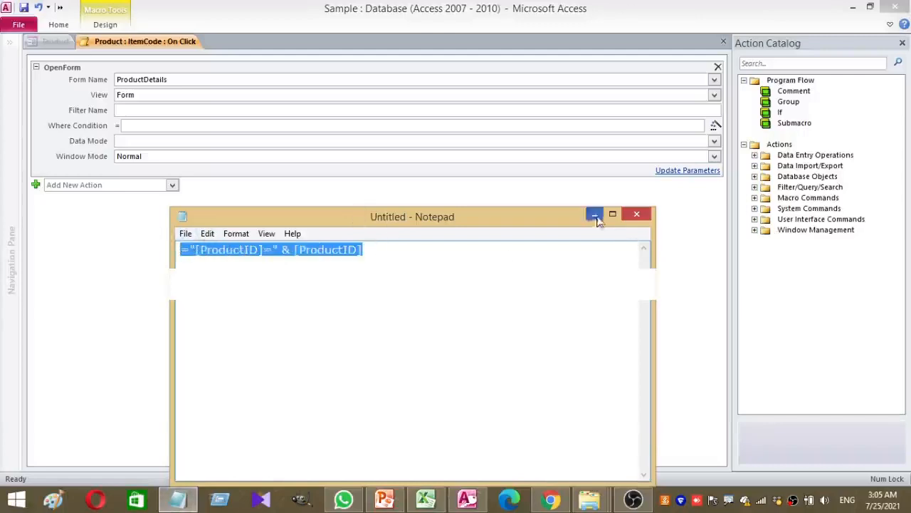
left_click(595, 214)
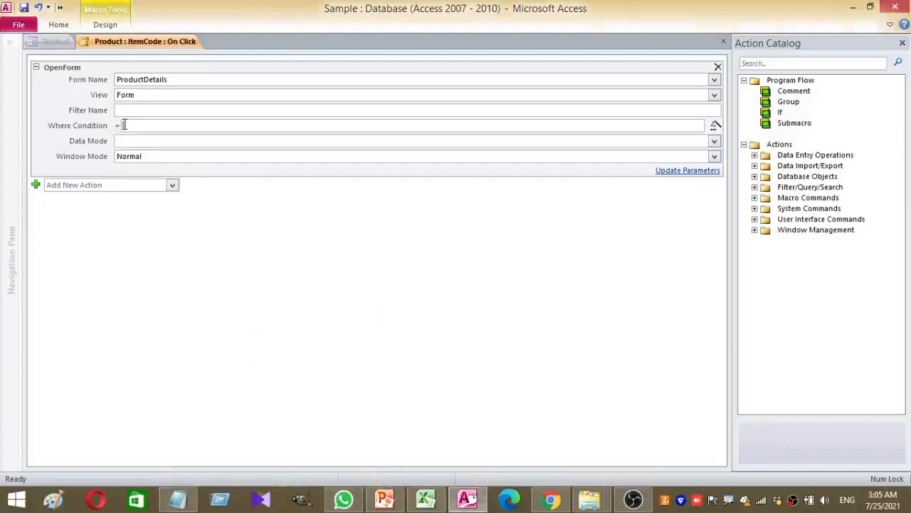
Set Where Condition to ="[ProductID]=" & [ProductID] and Window Mode to Dialog
type("=\"[ProductID]=\" & [ProductID]")
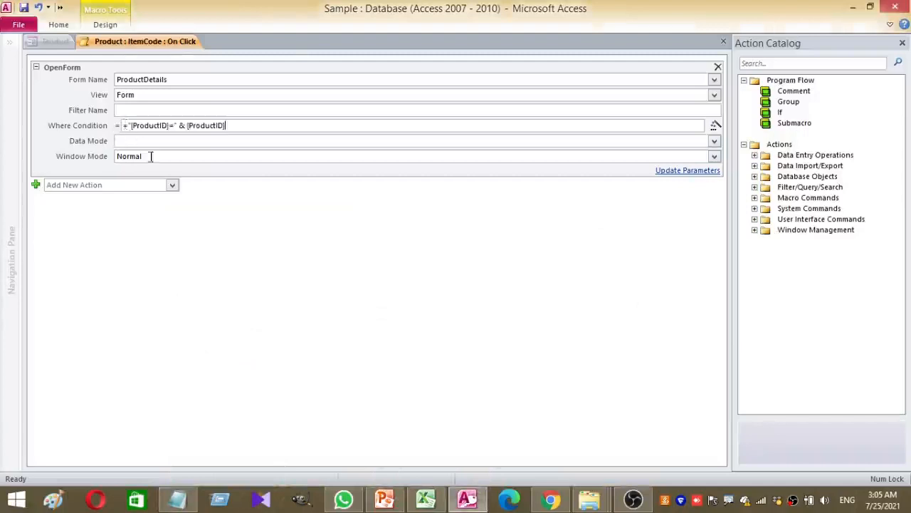
left_click(715, 155)
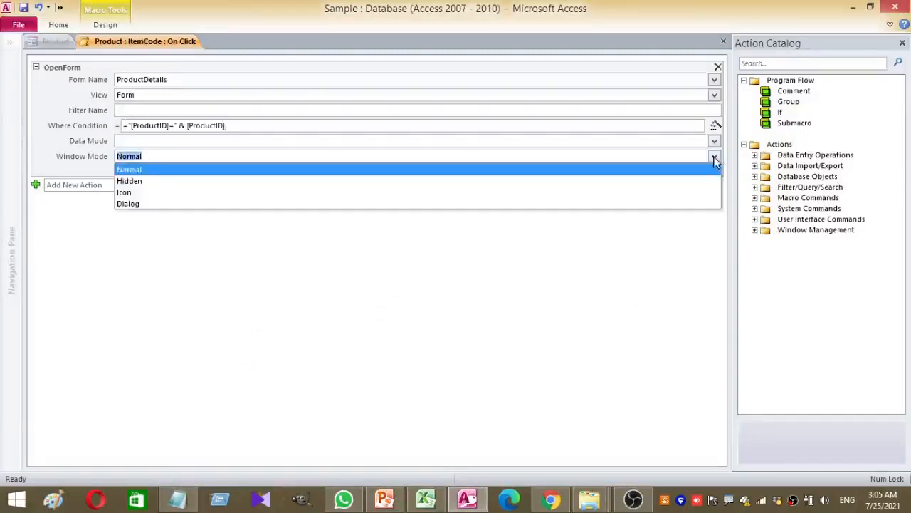
mouse_move(128, 204)
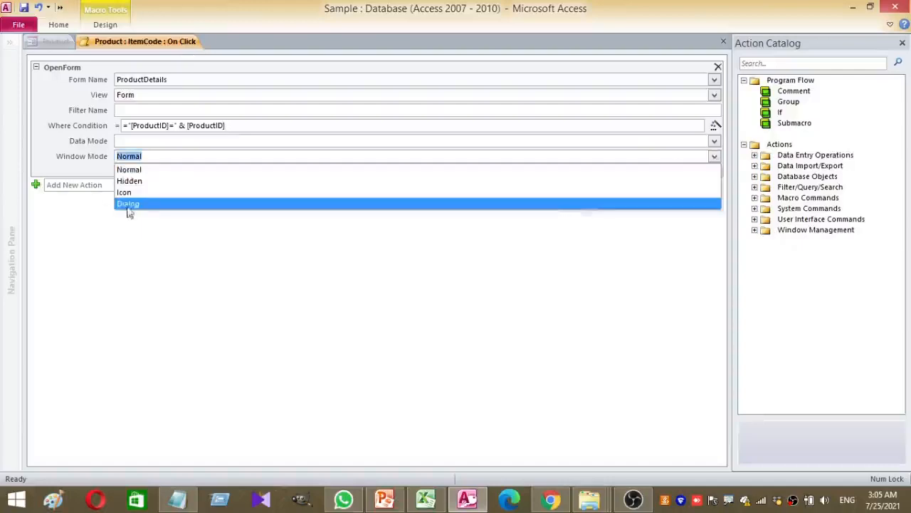
left_click(128, 204)
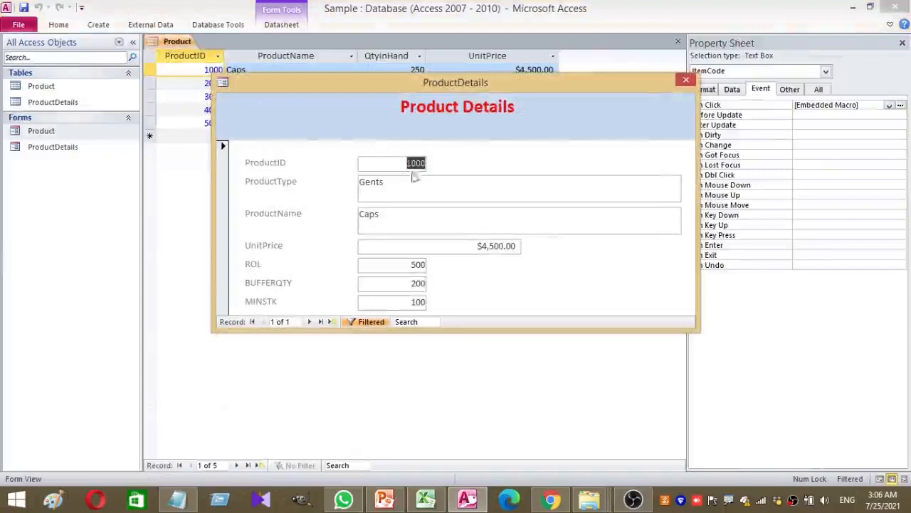
Close the filtered ProductDetails dialog to return to the Product datasheet
left_click(687, 80)
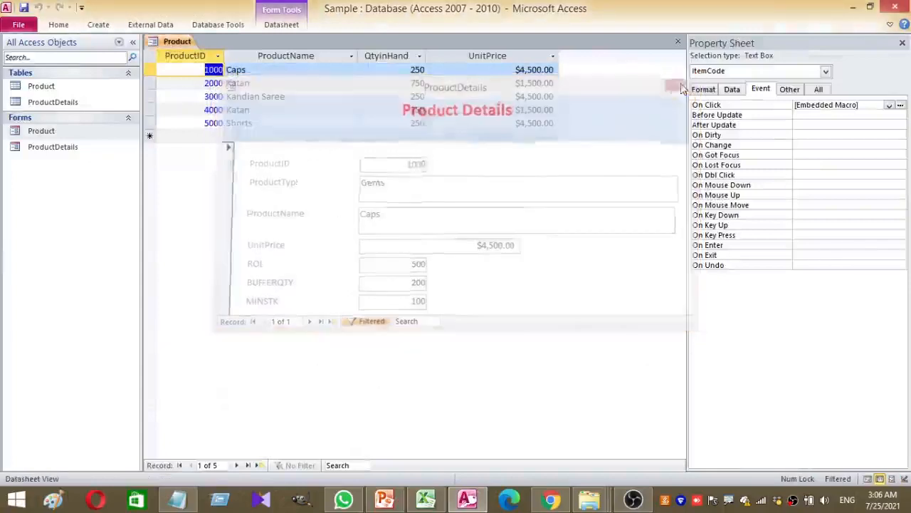